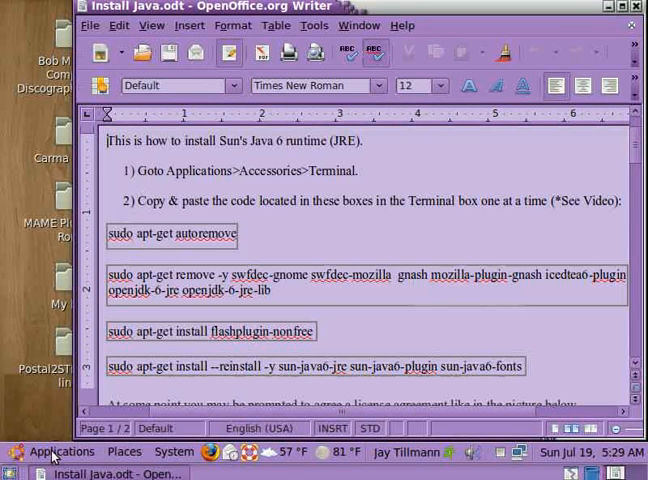
# Step: Launch a new terminal window from Applications > Accessories beside the instructions
pyautogui.click(60, 452)
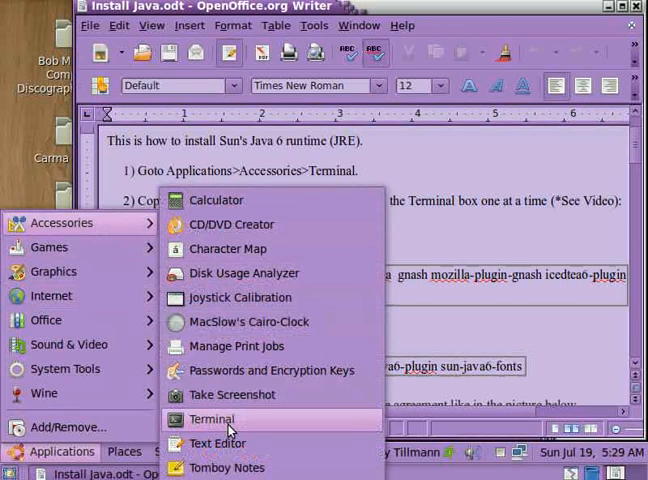
pyautogui.click(210, 420)
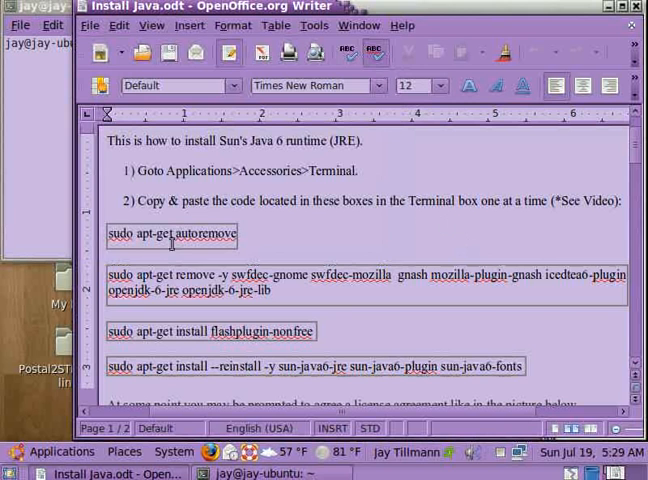
pyautogui.moveTo(176, 240)
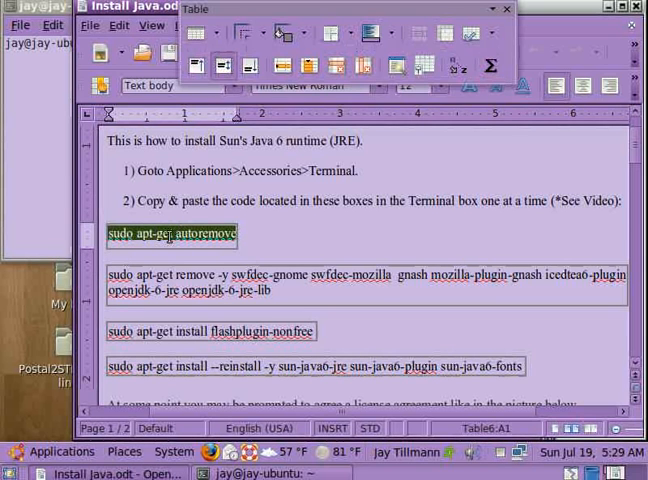
# Step: Copy 'sudo apt-get autoremove' into the terminal and run it with the password
pyautogui.rightClick(170, 236)
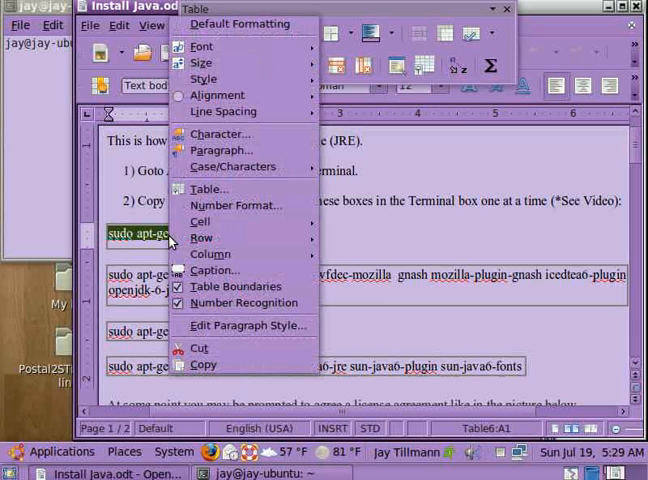
pyautogui.moveTo(204, 364)
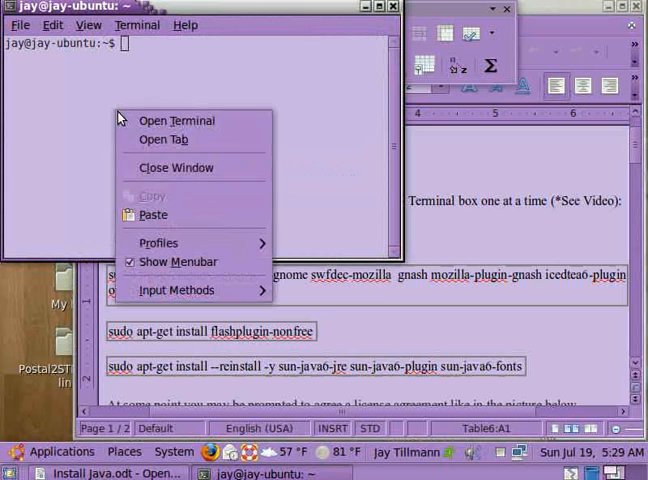
pyautogui.moveTo(150, 216)
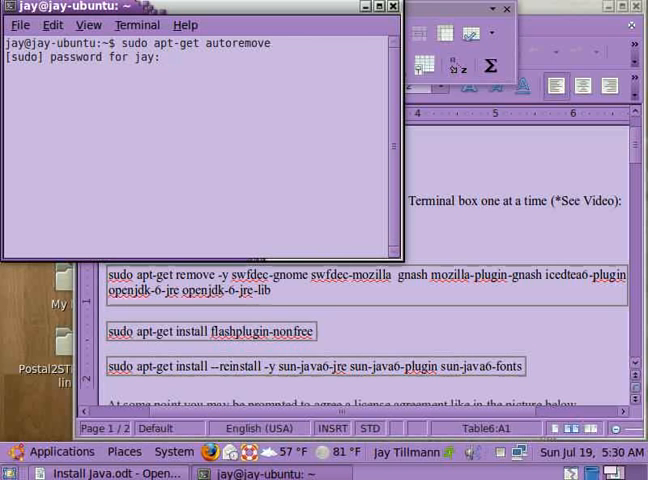
pyautogui.press('Return')
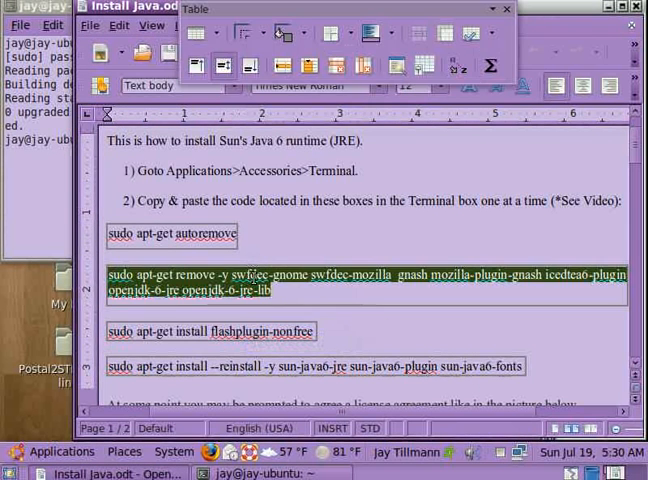
# Step: Run the swfdec/gnash/icedtea/openjdk removal command, then paste 'sudo apt-get install flashplugin-nonfree'
pyautogui.click(256, 276)
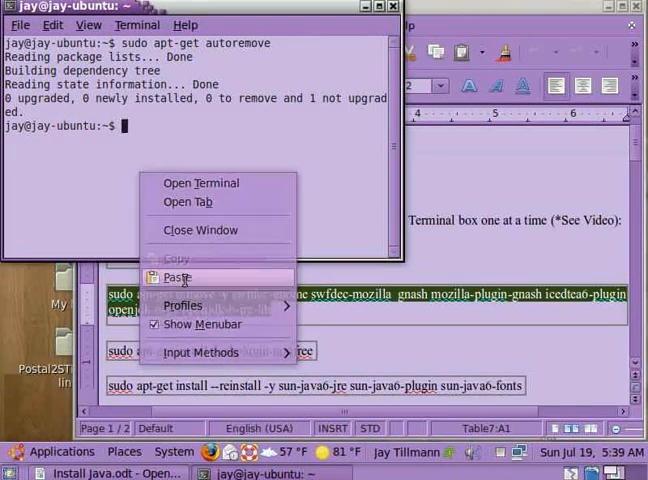
pyautogui.click(176, 276)
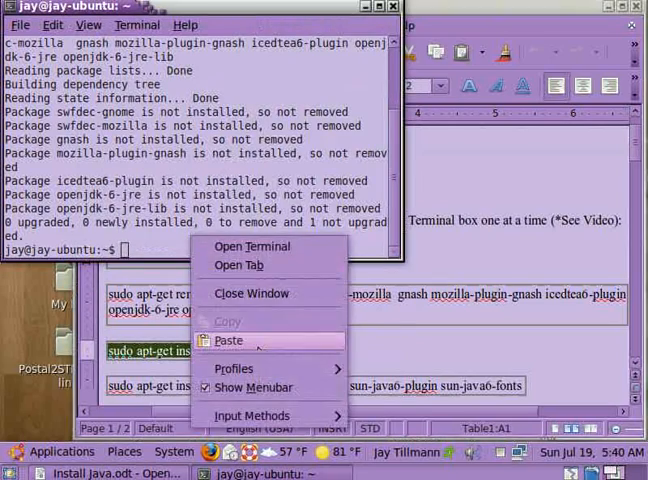
pyautogui.click(228, 340)
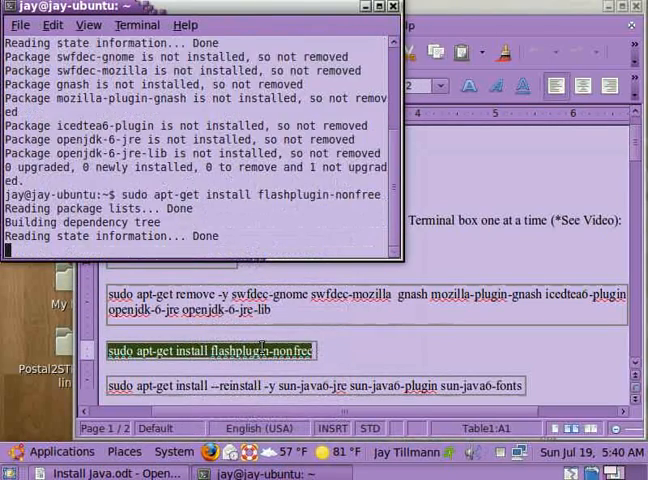
# Step: Start the flashplugin-nonfree install and scroll the guide down to the step 5 update-alternatives commands
pyautogui.press('Return')
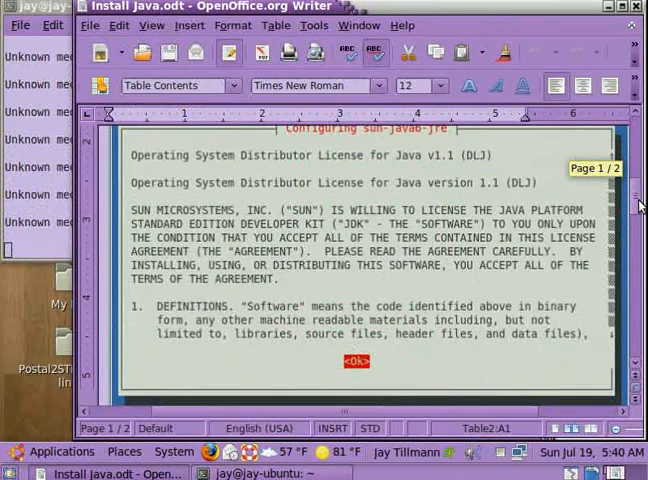
pyautogui.scroll(-3)
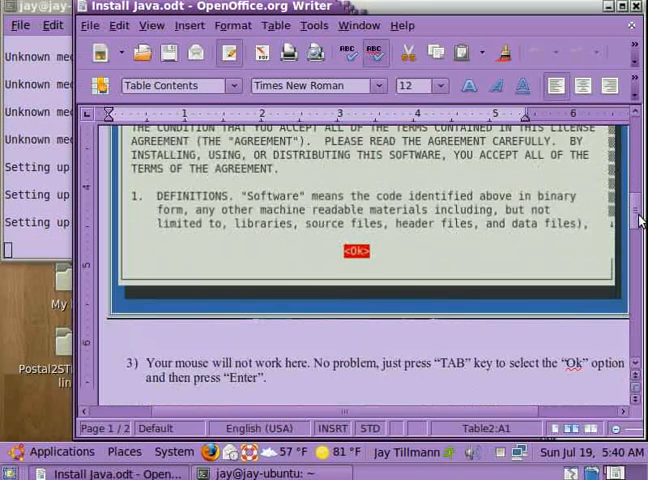
pyautogui.scroll(-3)
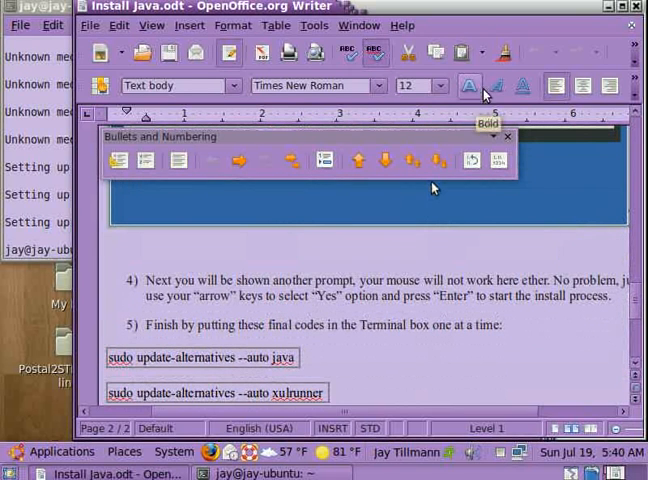
# Step: Copy 'sudo update-alternatives --auto java' into the terminal and run it
pyautogui.click(508, 136)
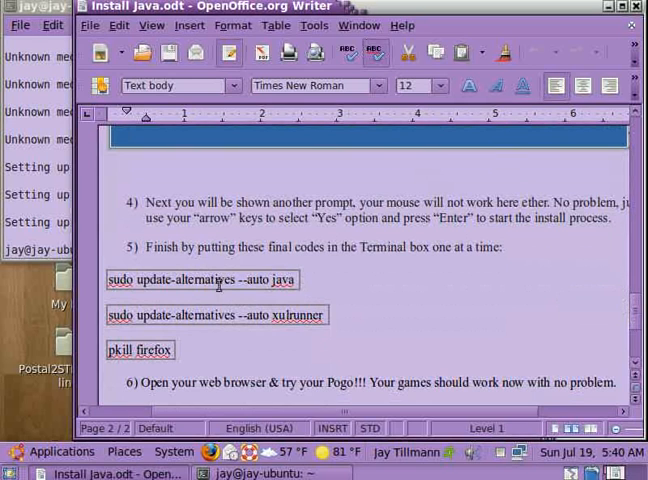
pyautogui.rightClick(216, 280)
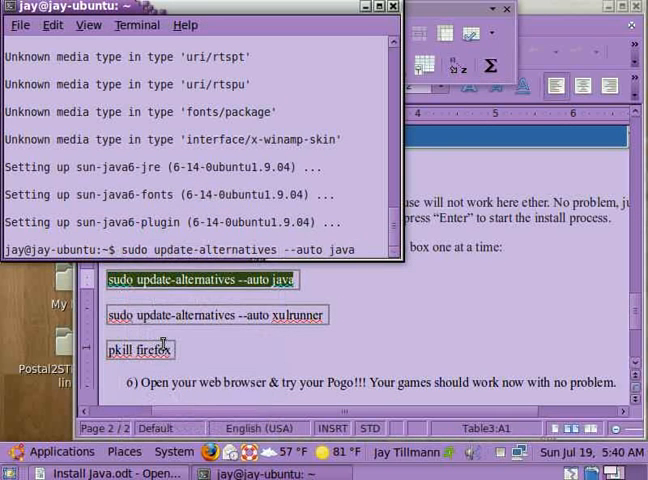
pyautogui.press('Return')
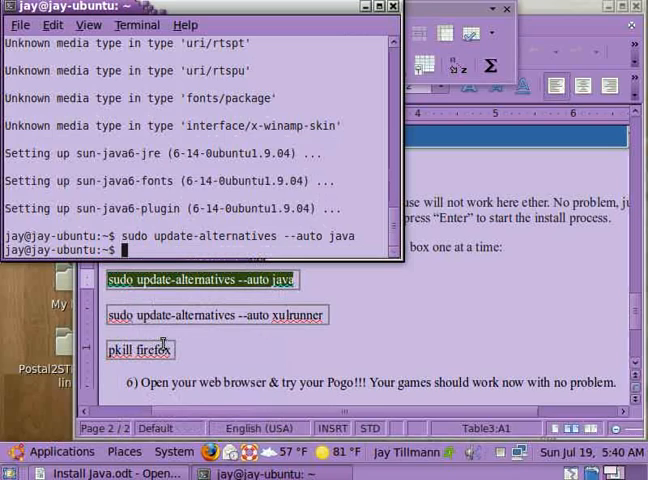